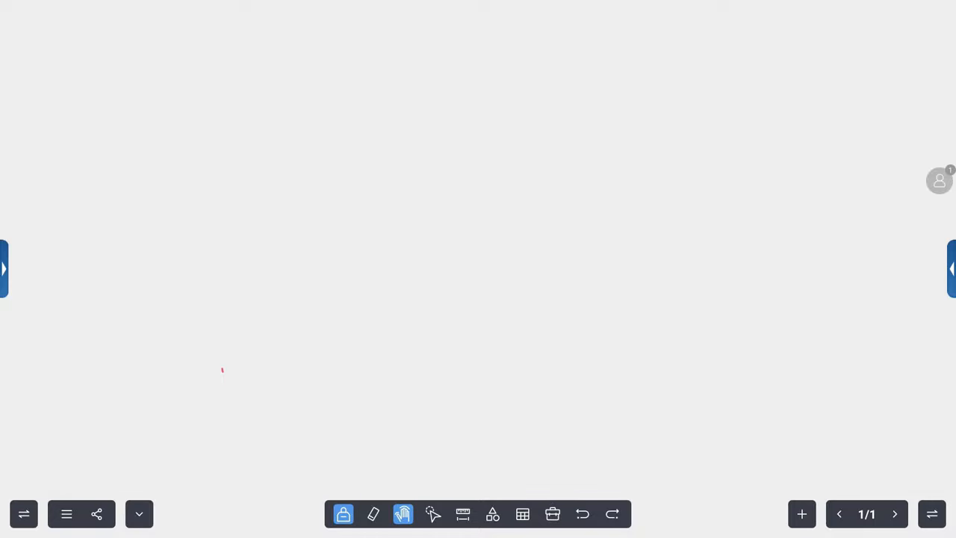
Open the pen settings popup and select the second, thicker-stroke pen type
{"action": "left_click", "coordinate": [343, 514]}
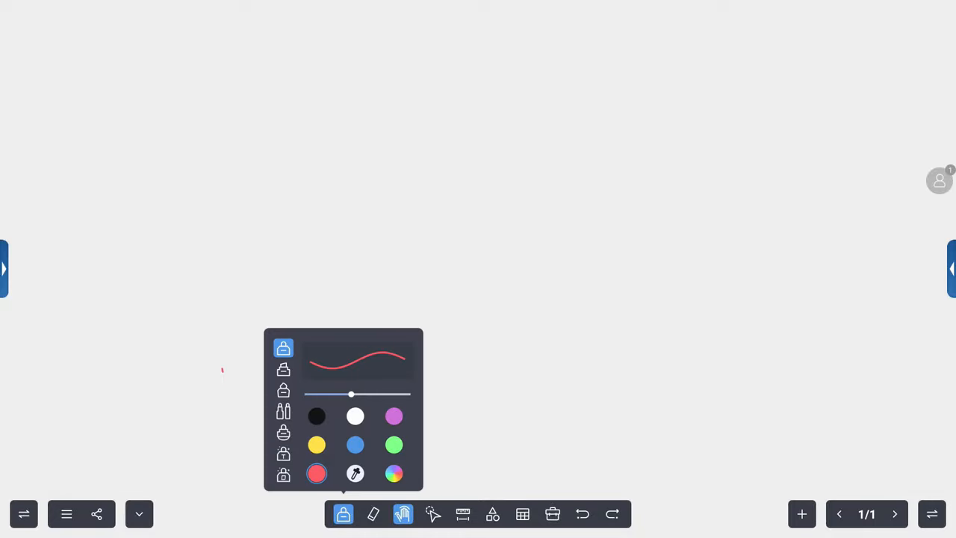
{"action": "left_click", "coordinate": [284, 369]}
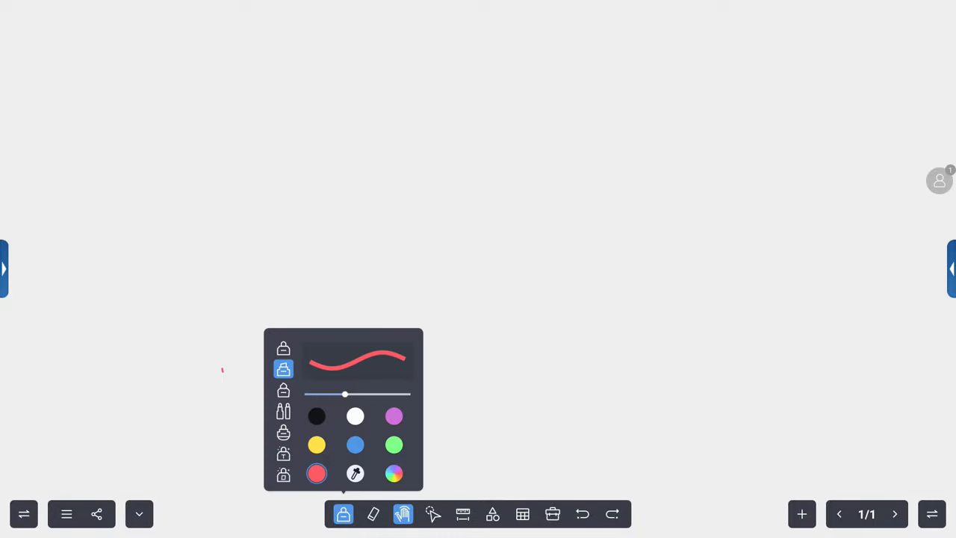